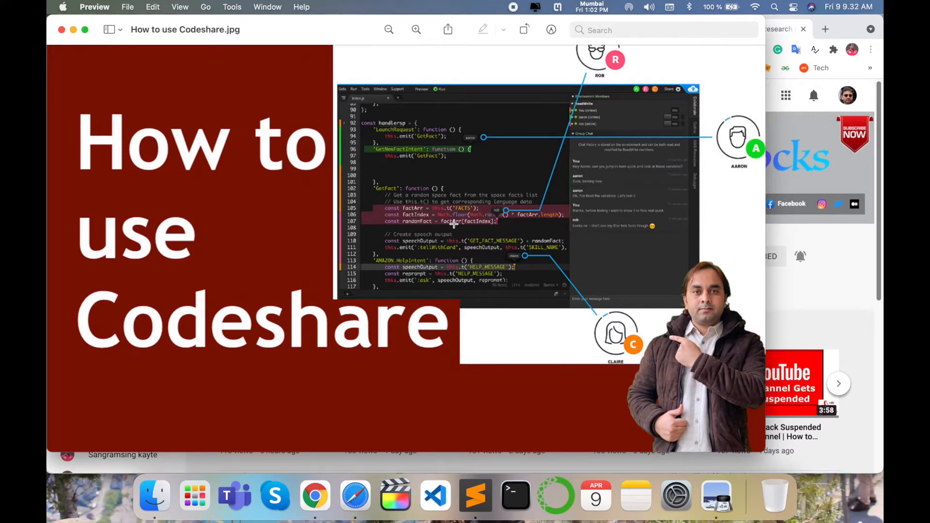
pyautogui.moveTo(370, 143)
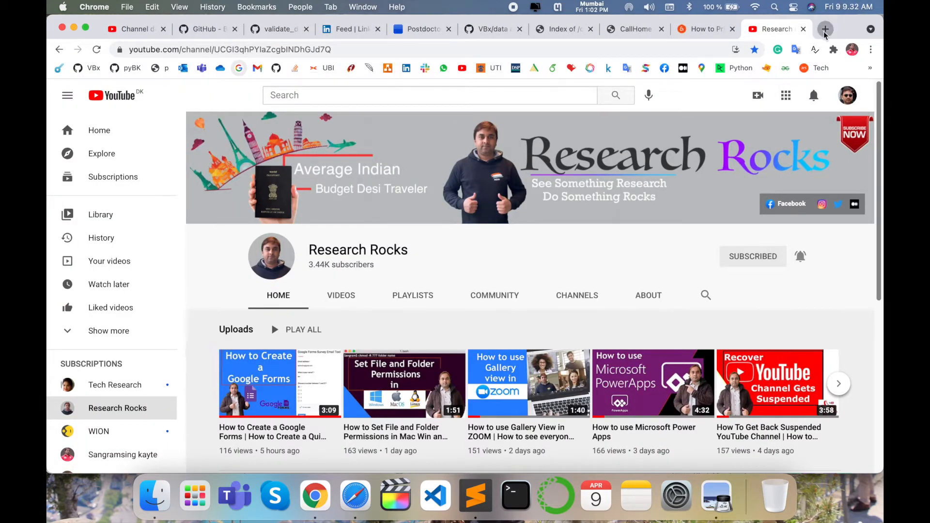
# Search 'code' in a new Chrome tab and land on the Codeshare homepage.
pyautogui.click(825, 28)
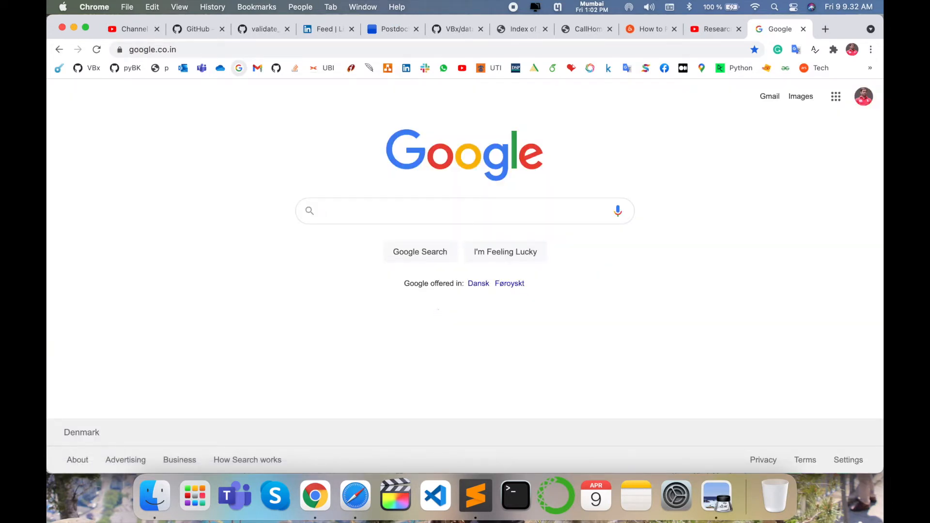
pyautogui.write('code')
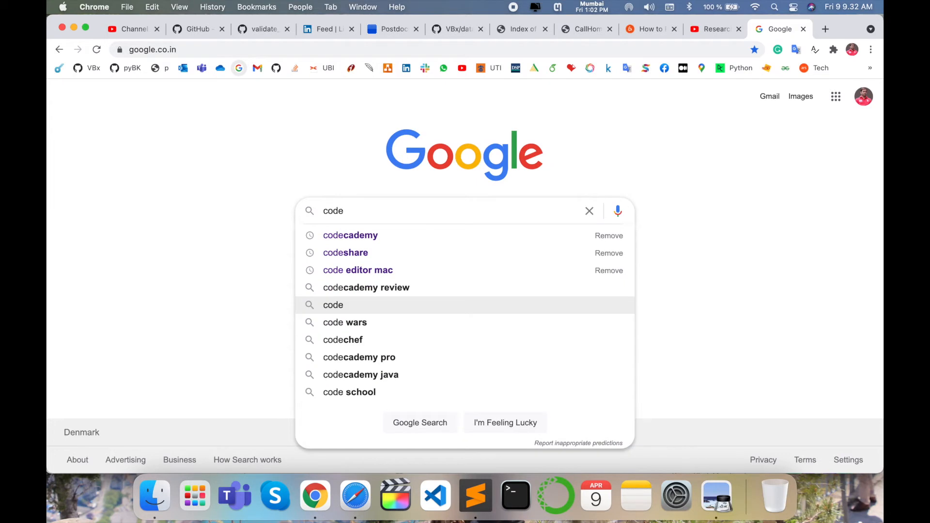
pyautogui.click(345, 252)
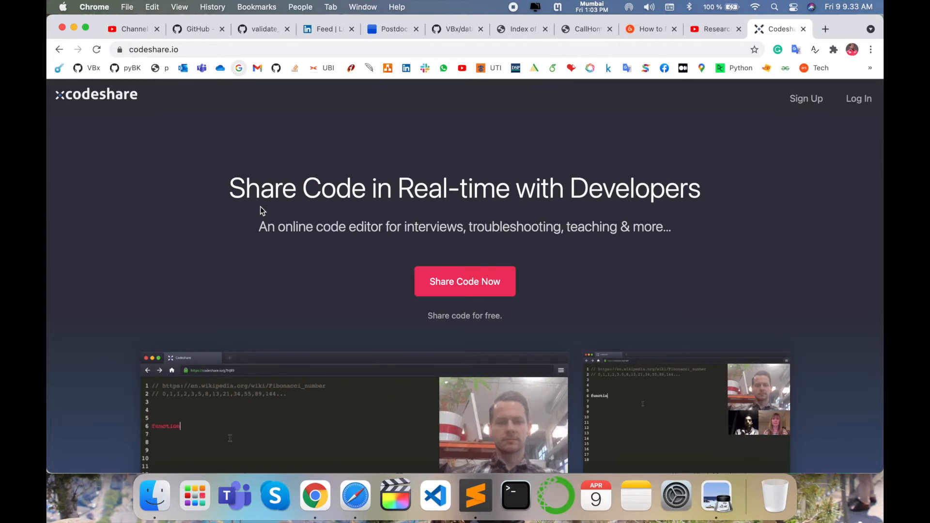
# Scroll through the fibonacci demo on the homepage and log in to the account.
pyautogui.write('fibonacci (n) {')
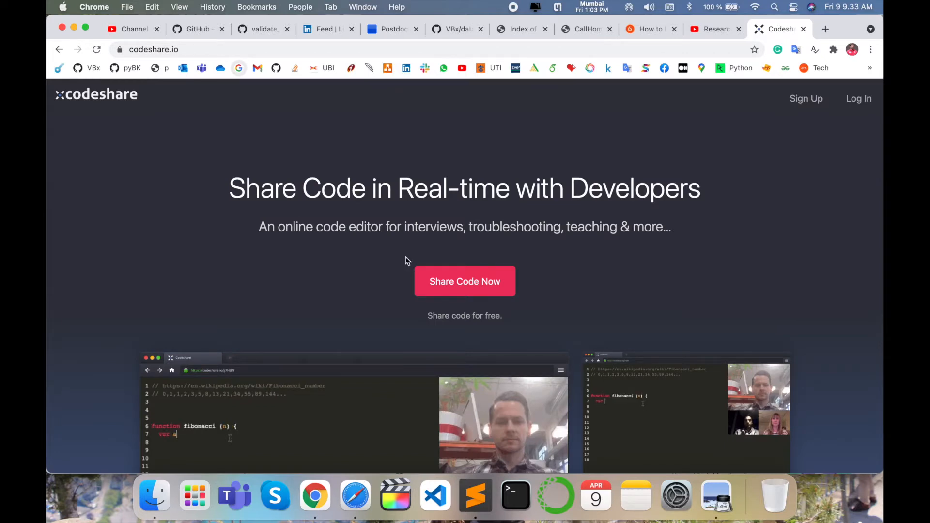
pyautogui.scroll(-3)
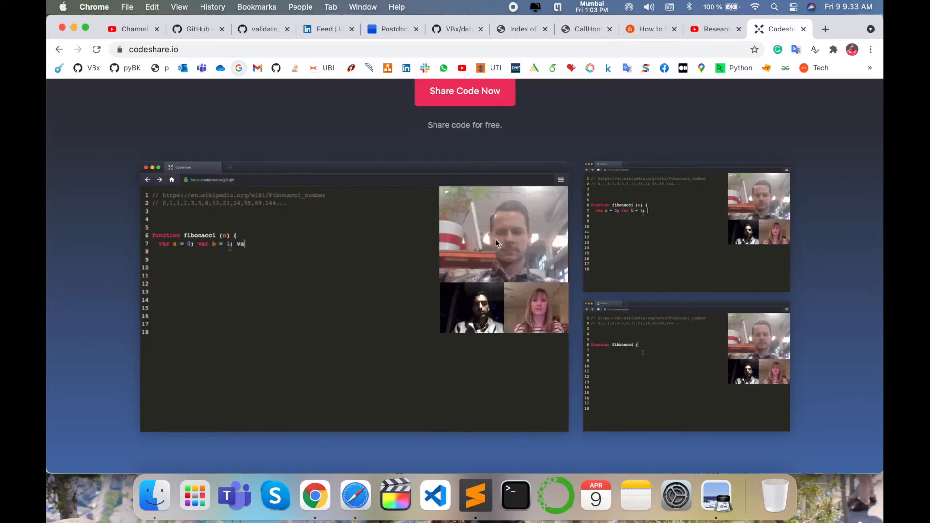
pyautogui.write('var f = 1;')
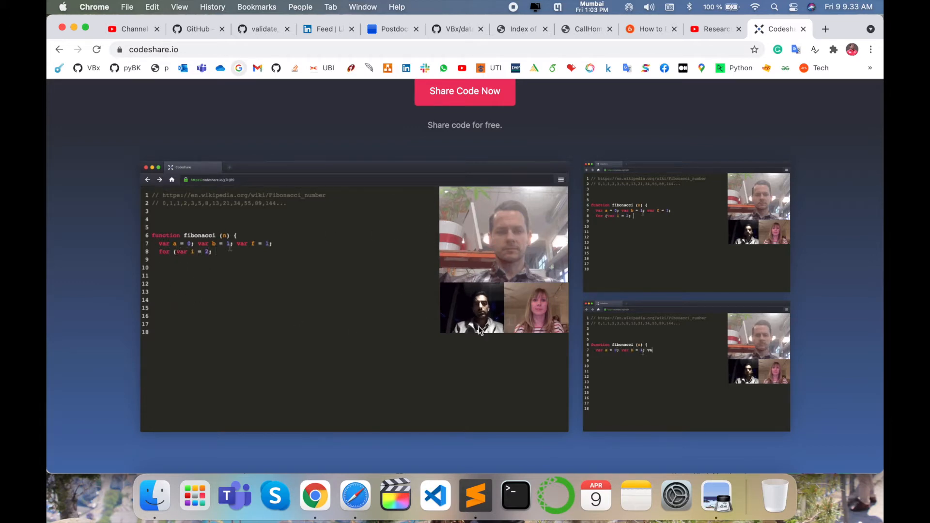
pyautogui.write('i <= n; i++)')
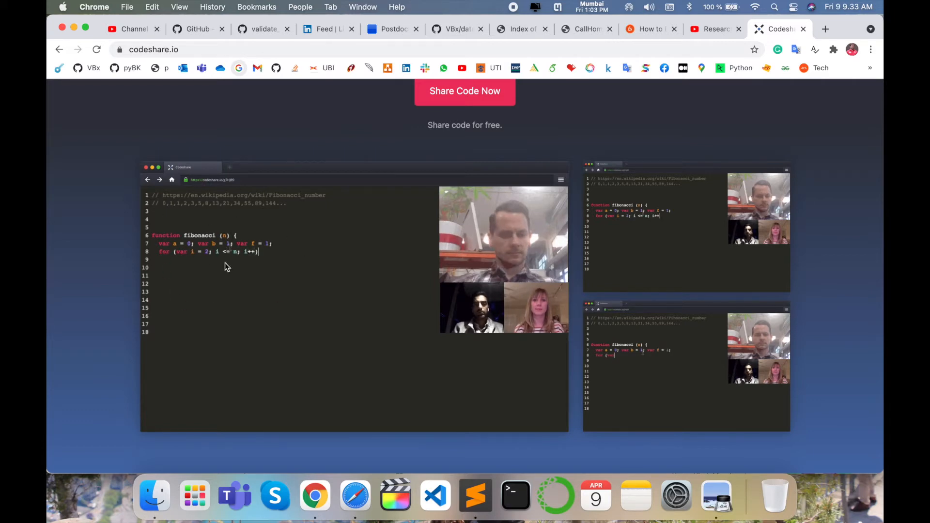
pyautogui.write('f = a + b;')
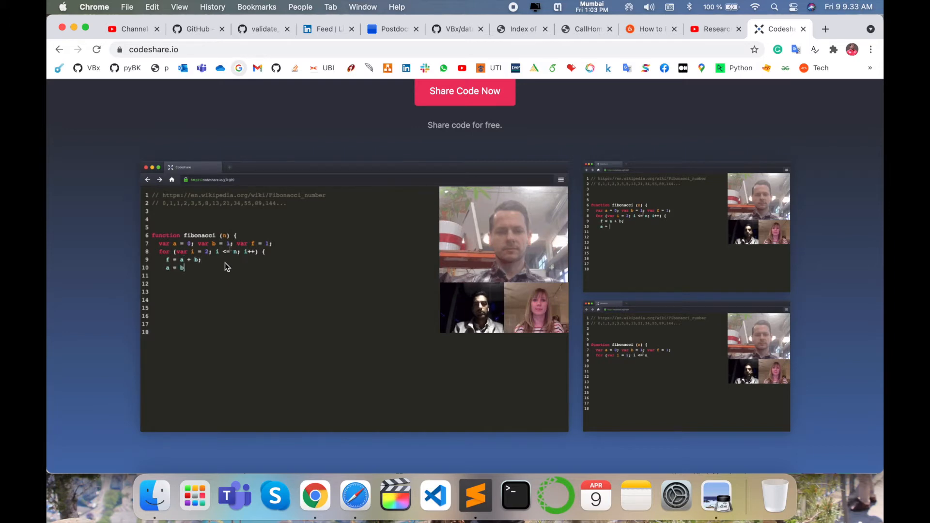
pyautogui.write('b = f;')
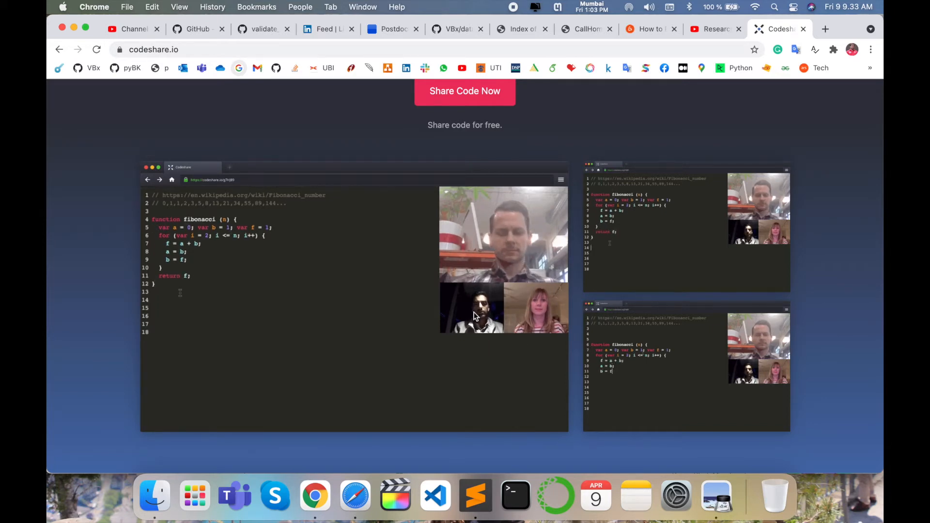
pyautogui.write('// fibonacci(10')
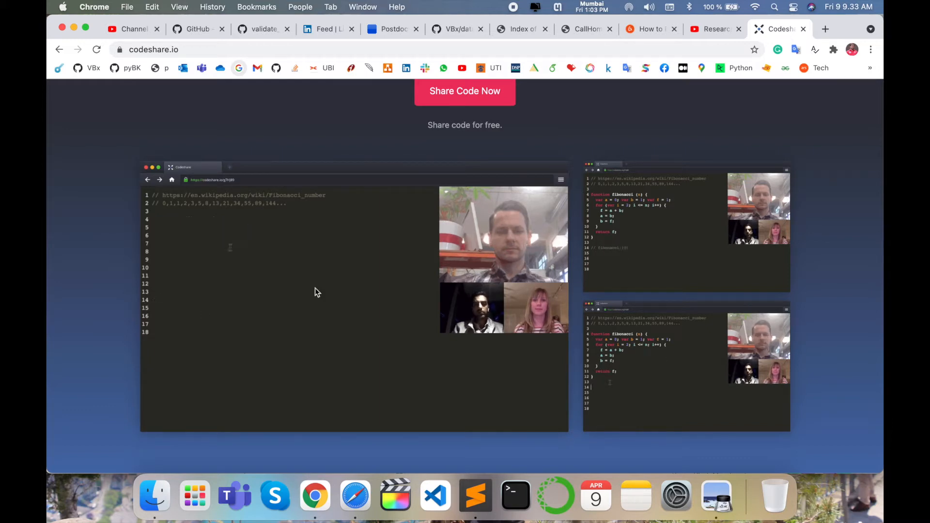
pyautogui.write('function')
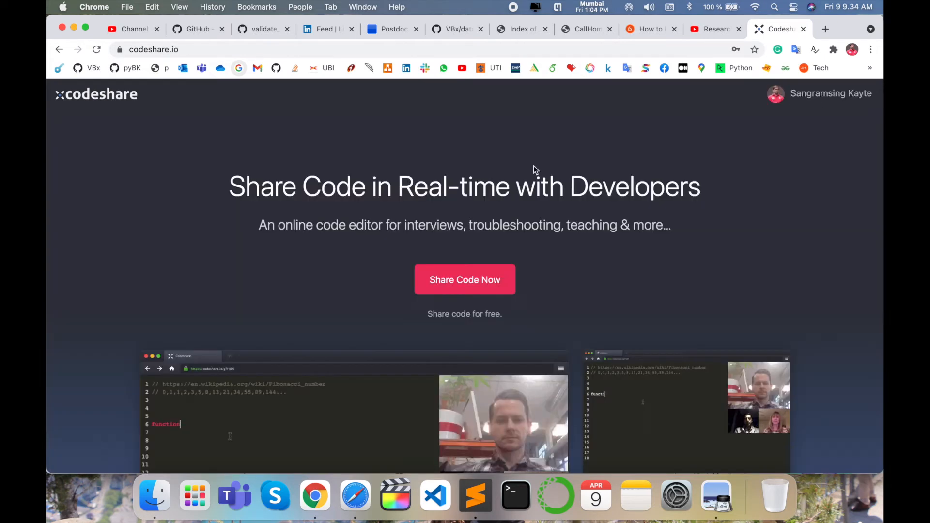
# From Your Codeshares in the profile menu, create a new blank codeshare document.
pyautogui.click(831, 93)
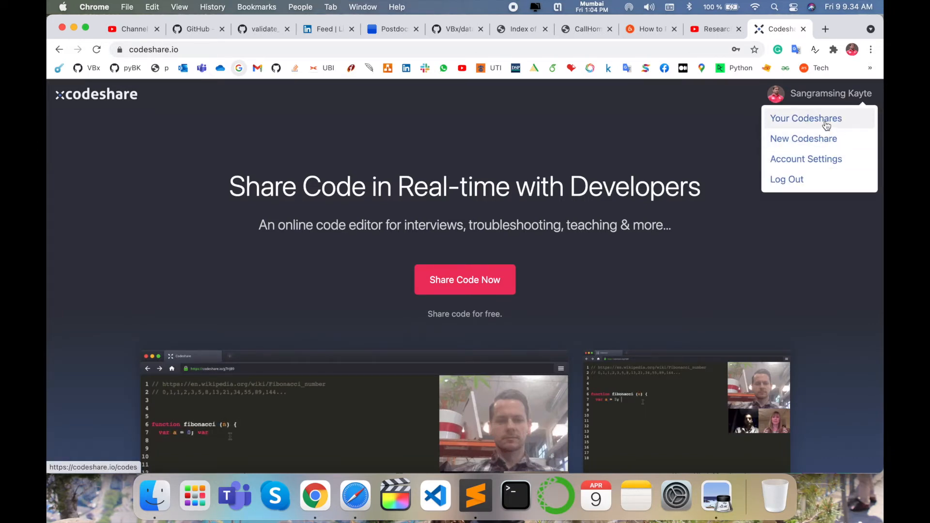
pyautogui.click(805, 118)
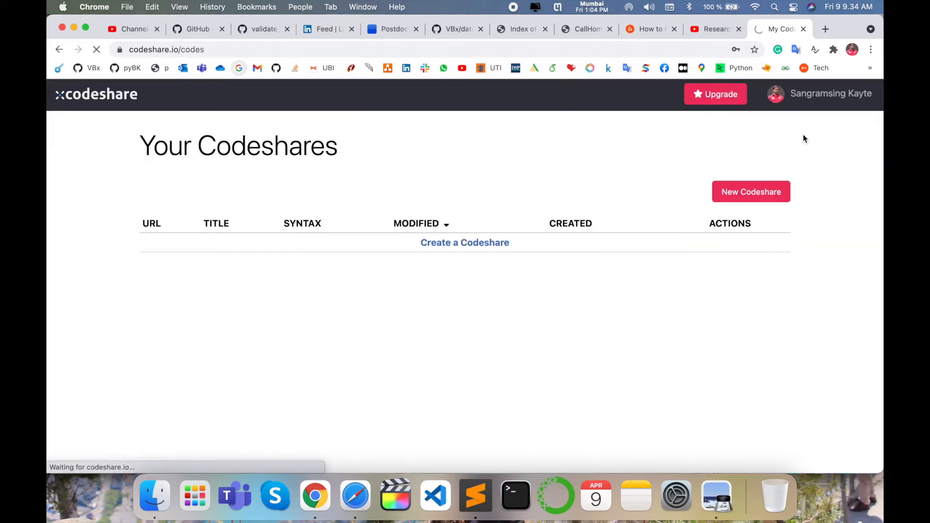
pyautogui.click(751, 192)
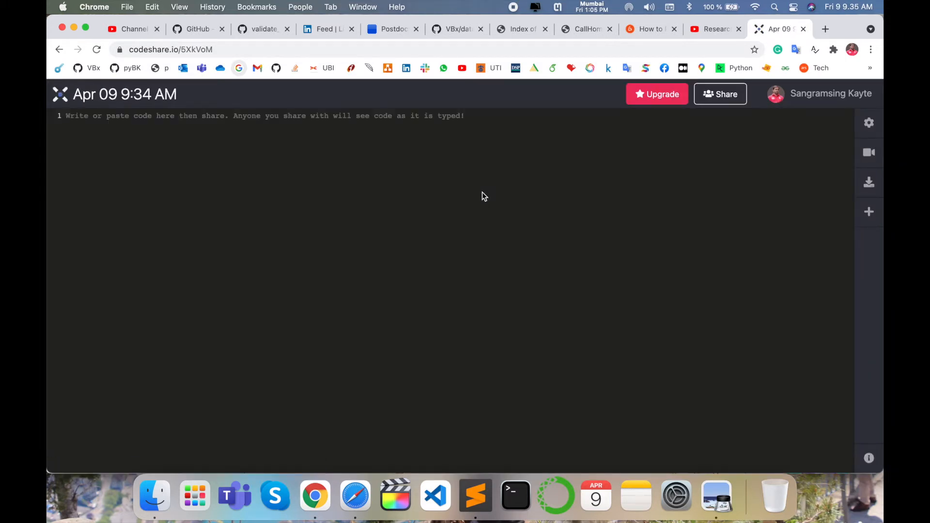
pyautogui.moveTo(870, 152)
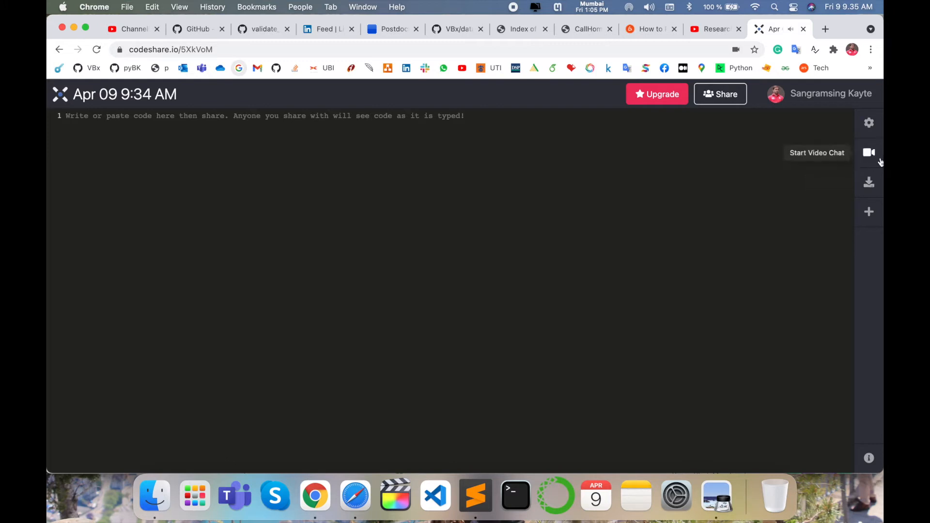
pyautogui.moveTo(873, 157)
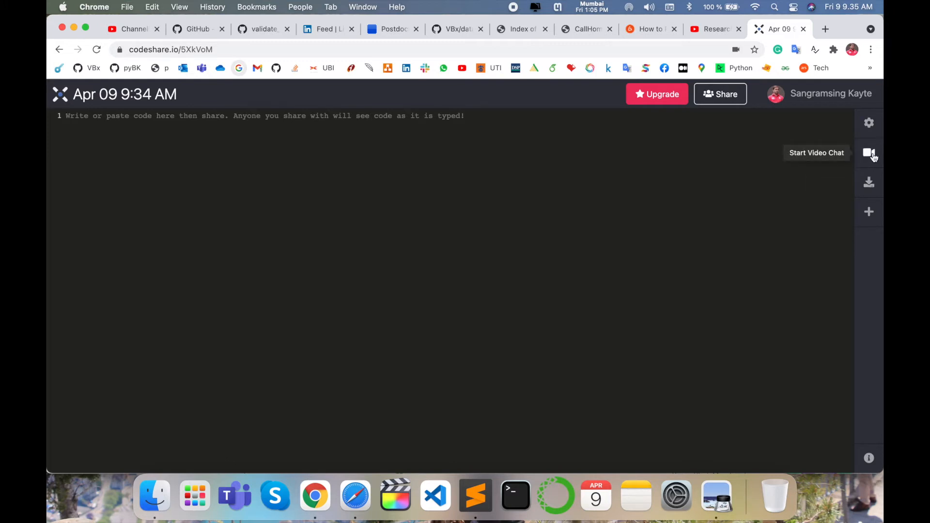
# Start the video chat from the sidebar camera icon and allow camera access.
pyautogui.click(870, 152)
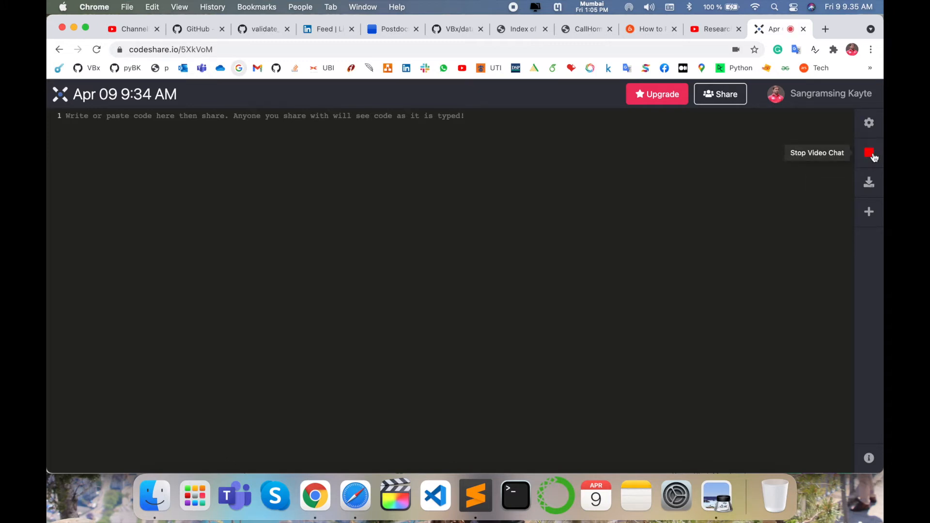
pyautogui.click(869, 152)
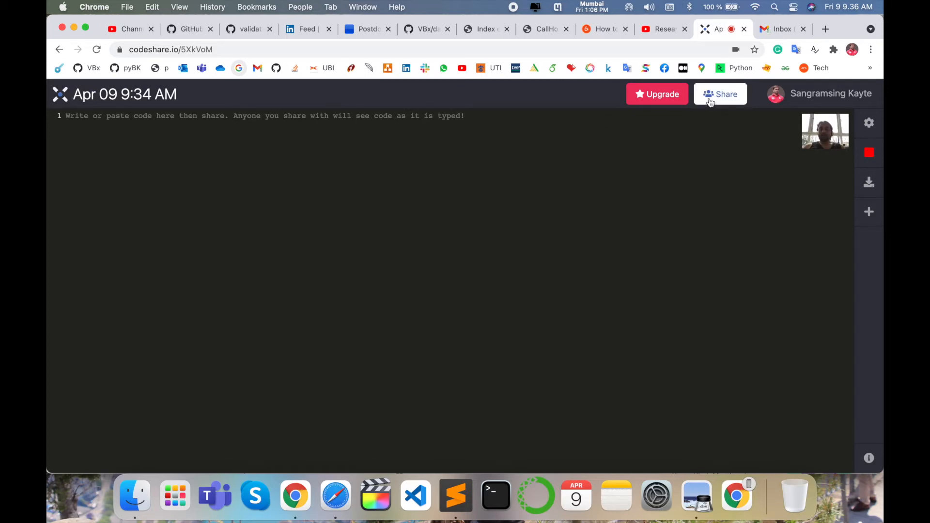
# Copy the document link from Share, send it in the Gmail Hangouts chat, and return to the editor.
pyautogui.click(720, 94)
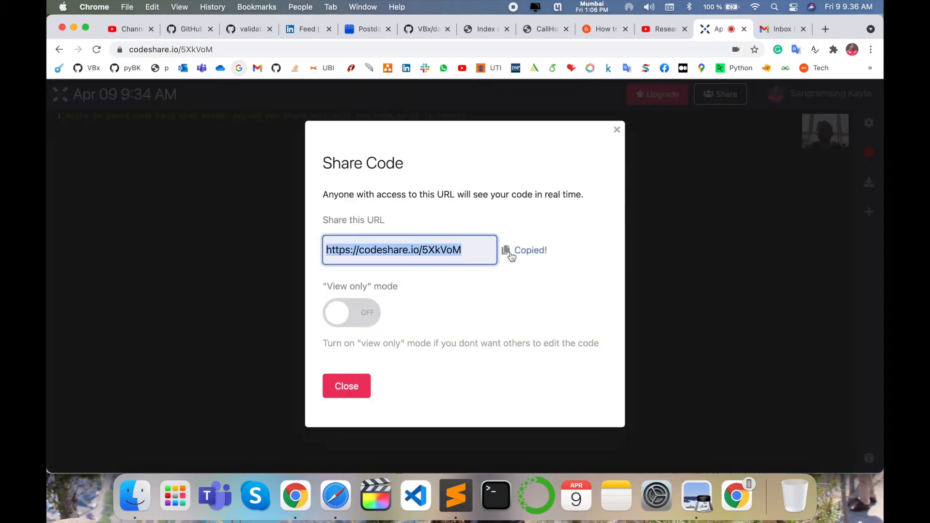
pyautogui.click(347, 387)
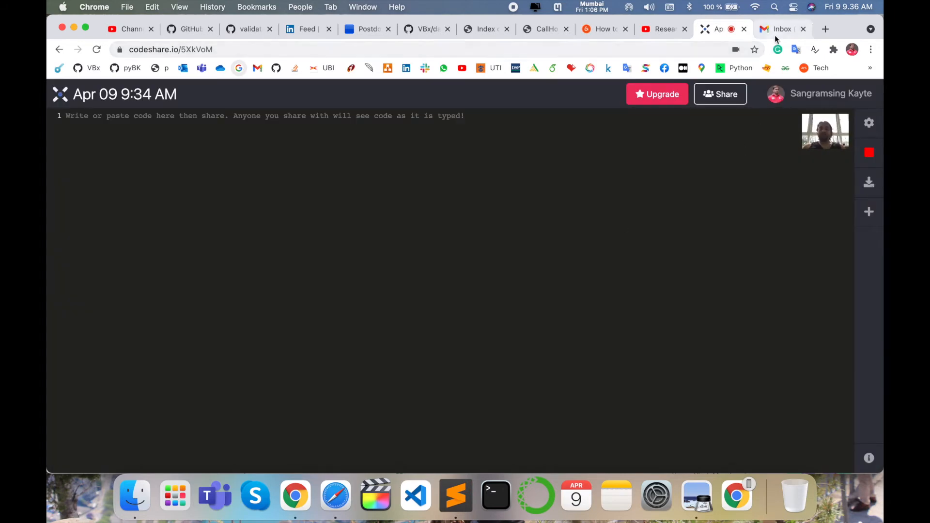
pyautogui.click(783, 28)
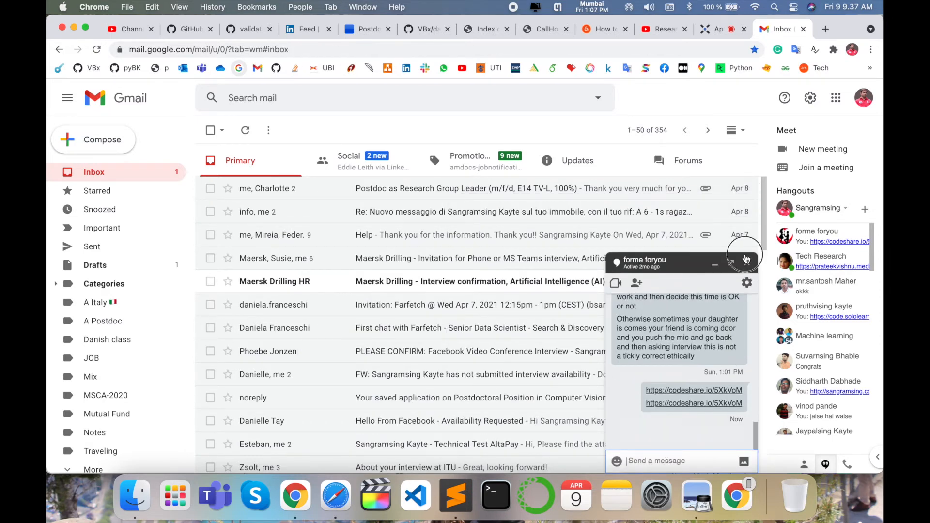
pyautogui.click(718, 28)
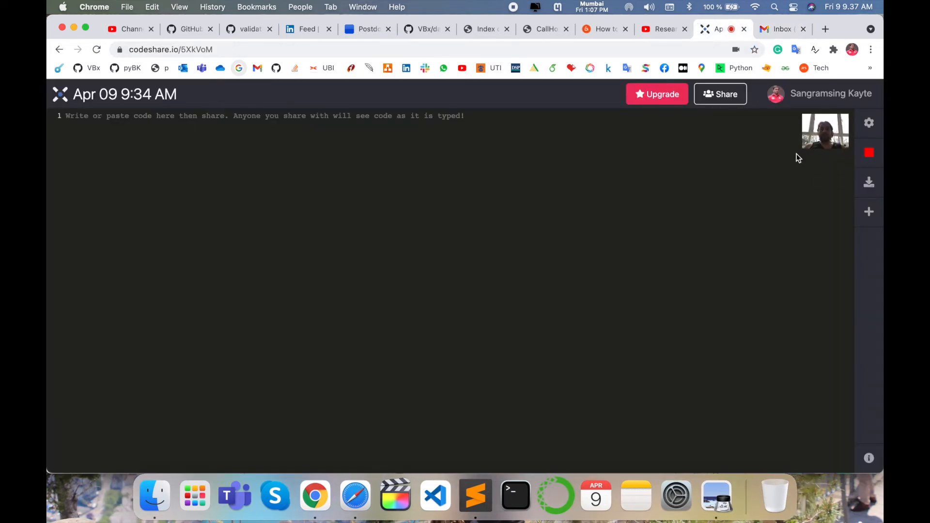
pyautogui.moveTo(481, 115)
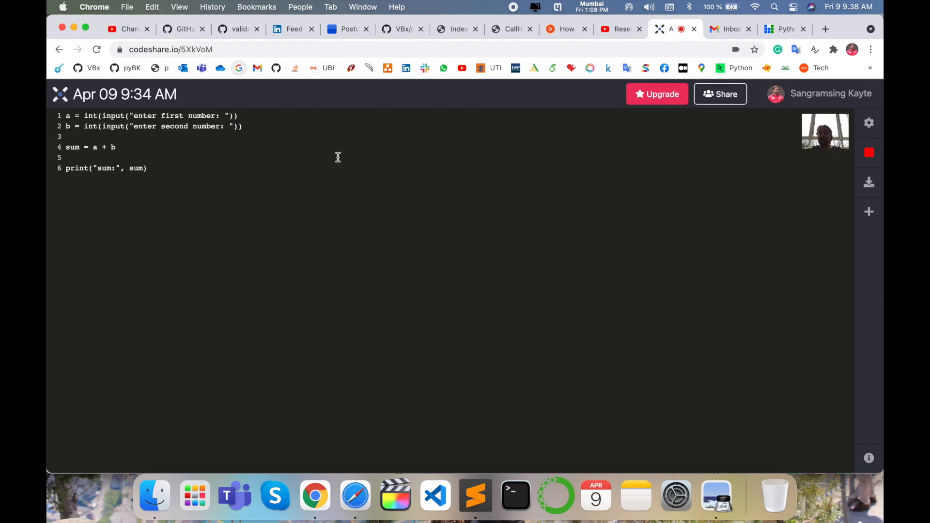
# Finish the Python two-number addition code, download it as a text file and view it.
pyautogui.click(147, 168)
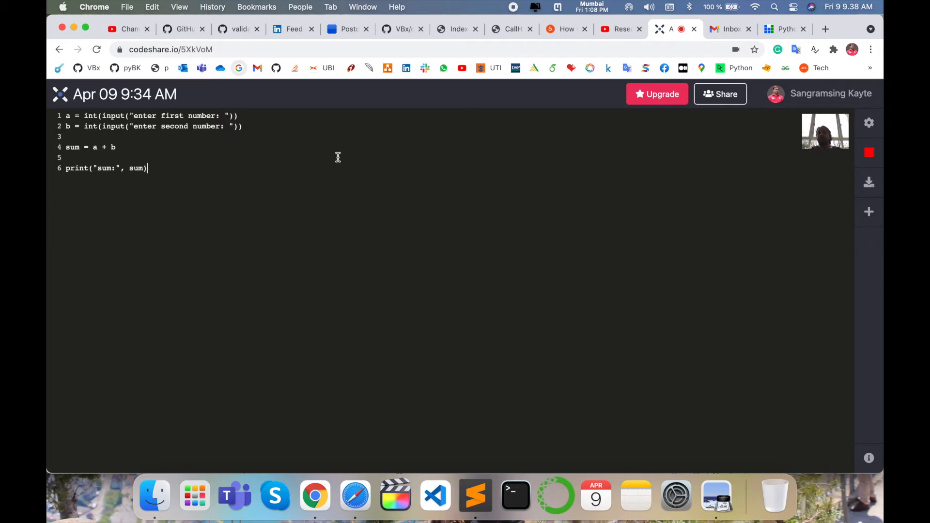
pyautogui.moveTo(869, 183)
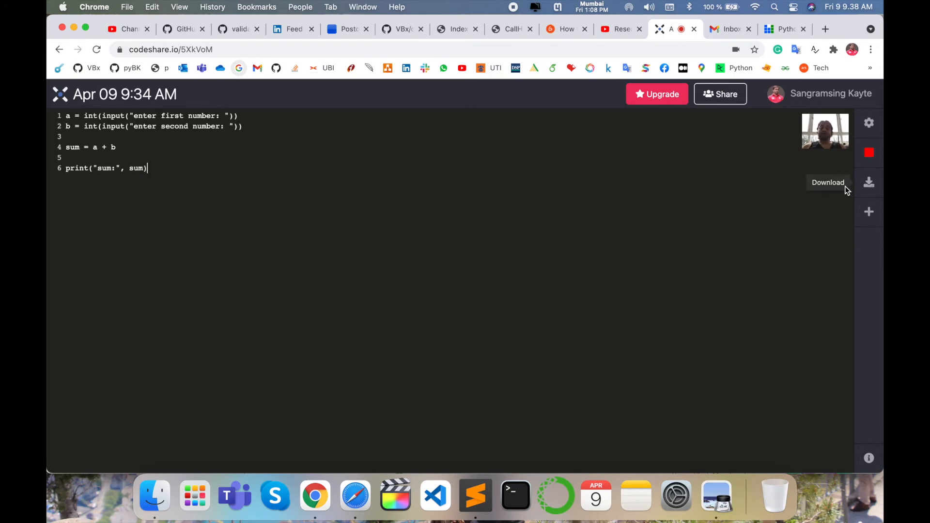
pyautogui.click(869, 182)
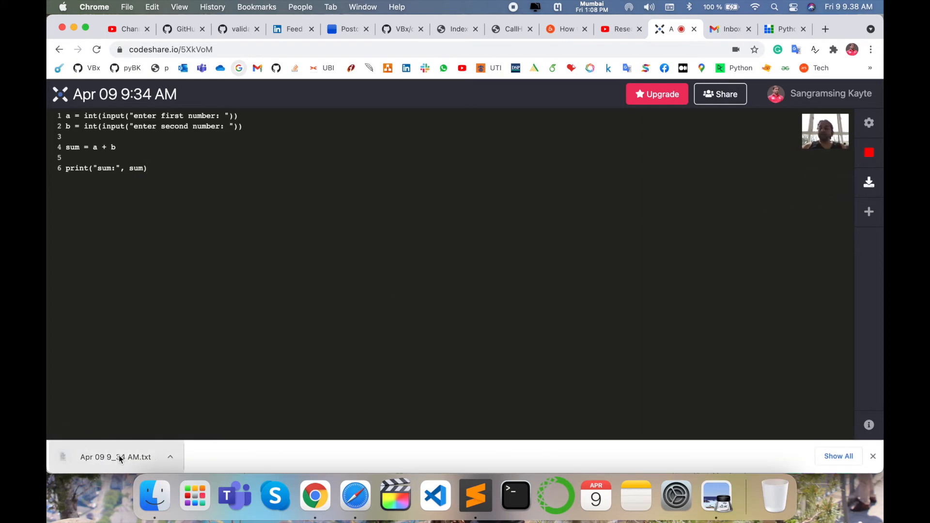
pyautogui.click(116, 457)
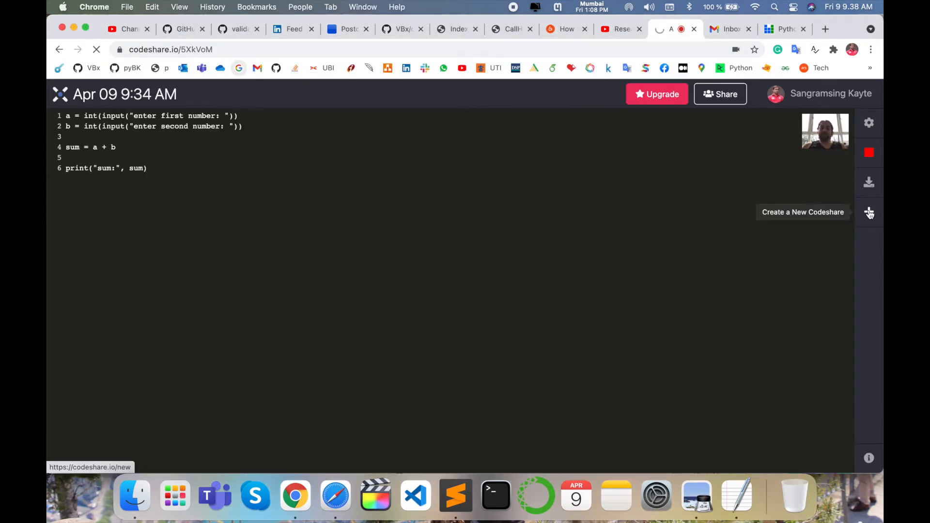
# Create a second blank codeshare and bring up its Settings panel.
pyautogui.click(870, 213)
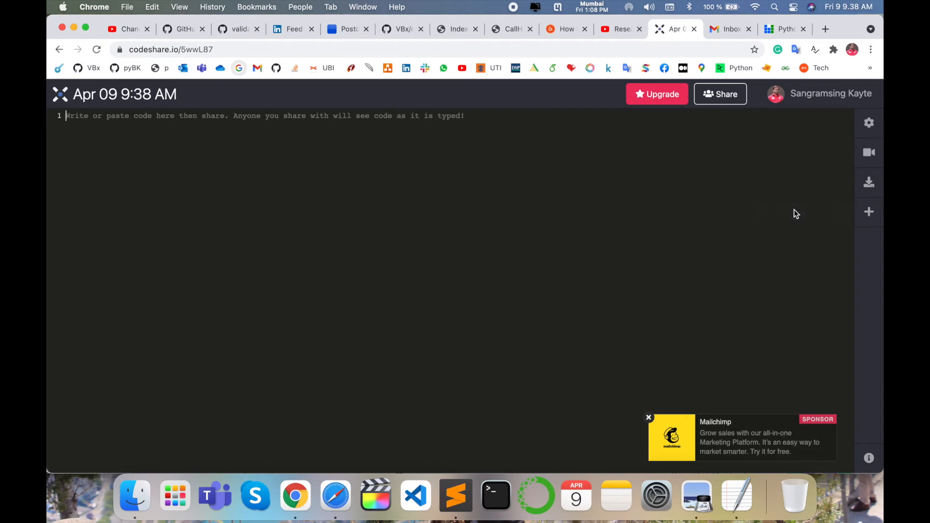
pyautogui.click(868, 123)
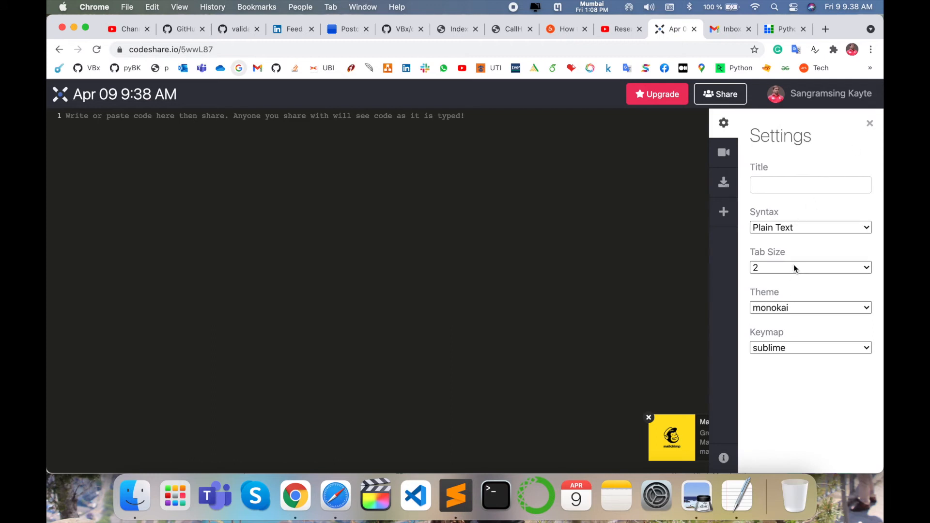
# Try the midnight and mbo themes, return to monokai, keep the sublime keymap, and focus the Title field.
pyautogui.click(811, 267)
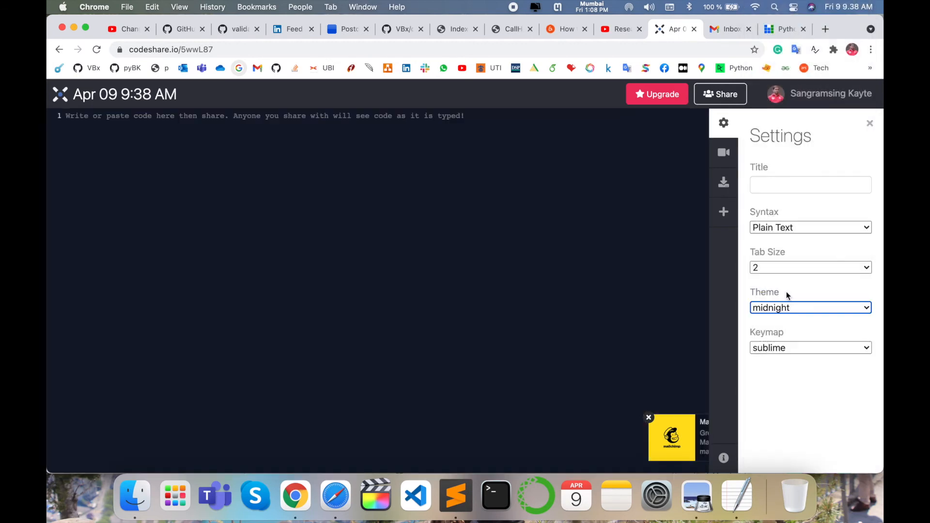
pyautogui.click(810, 307)
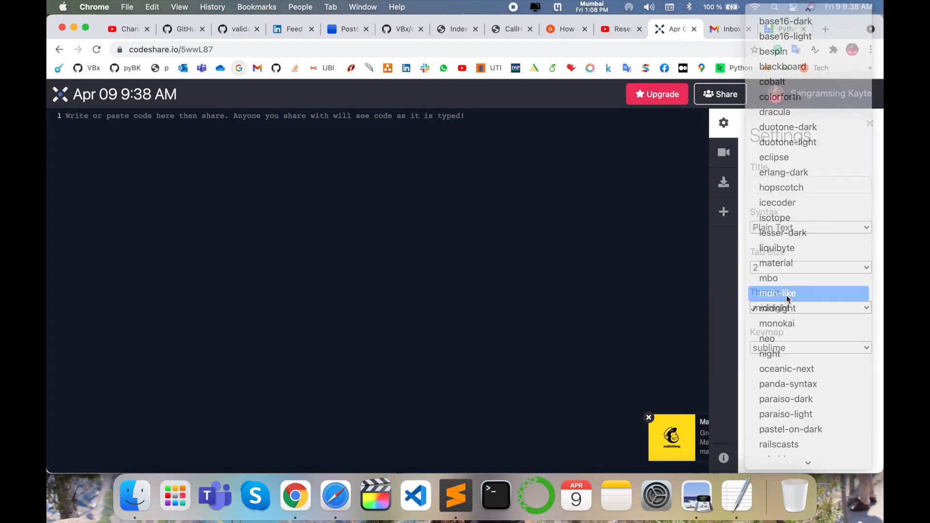
pyautogui.click(768, 278)
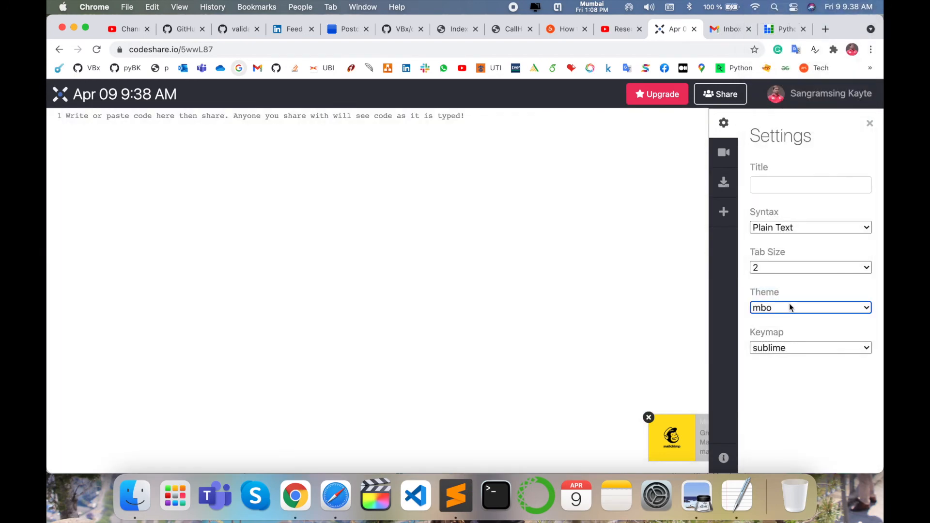
pyautogui.click(810, 308)
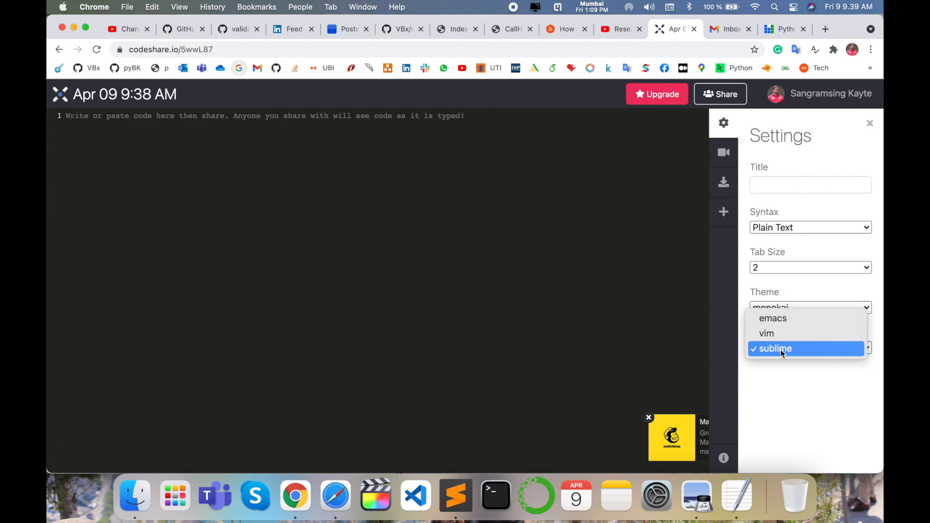
pyautogui.moveTo(767, 334)
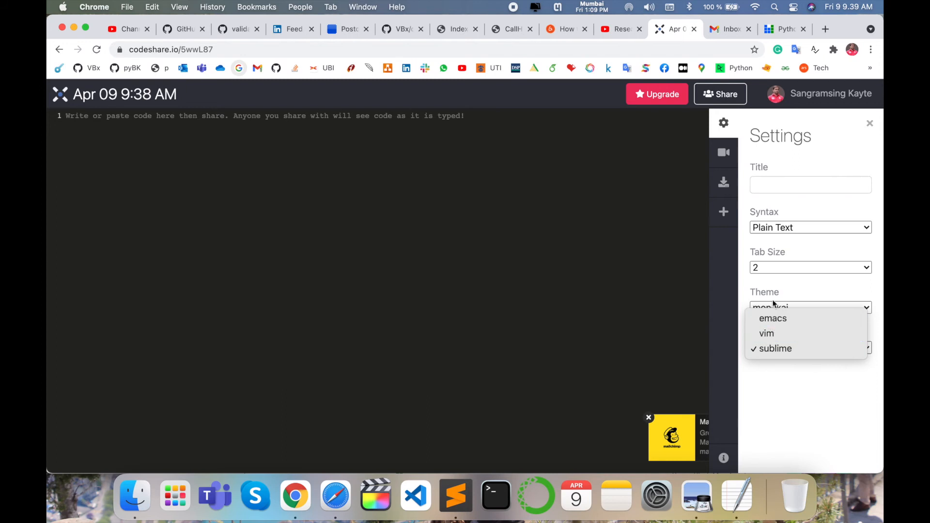
pyautogui.click(776, 347)
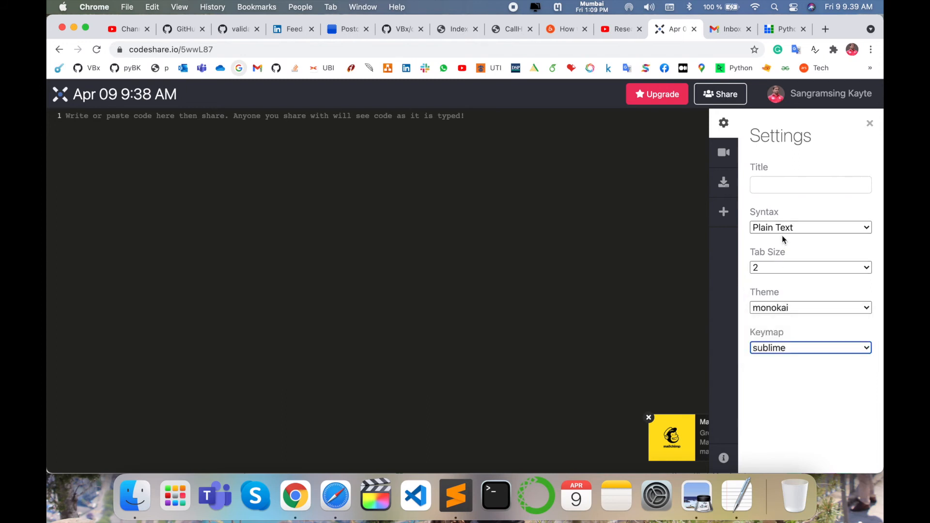
pyautogui.click(810, 184)
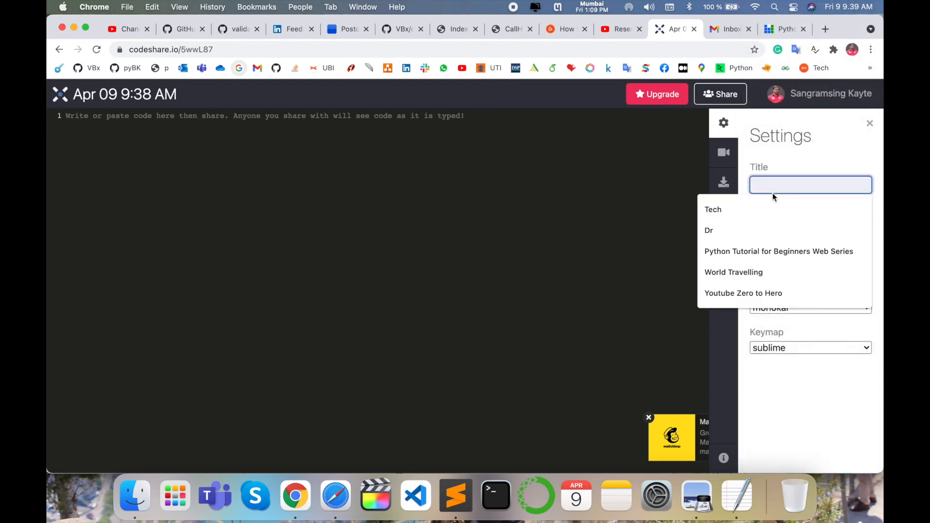
# Title the document add.py and dismiss the sponsored advert.
pyautogui.write('add.p')
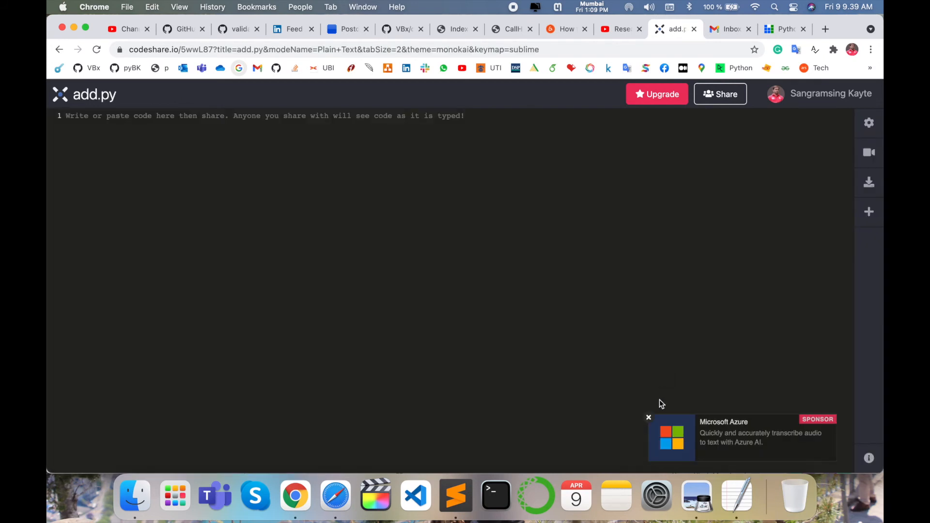
pyautogui.click(648, 418)
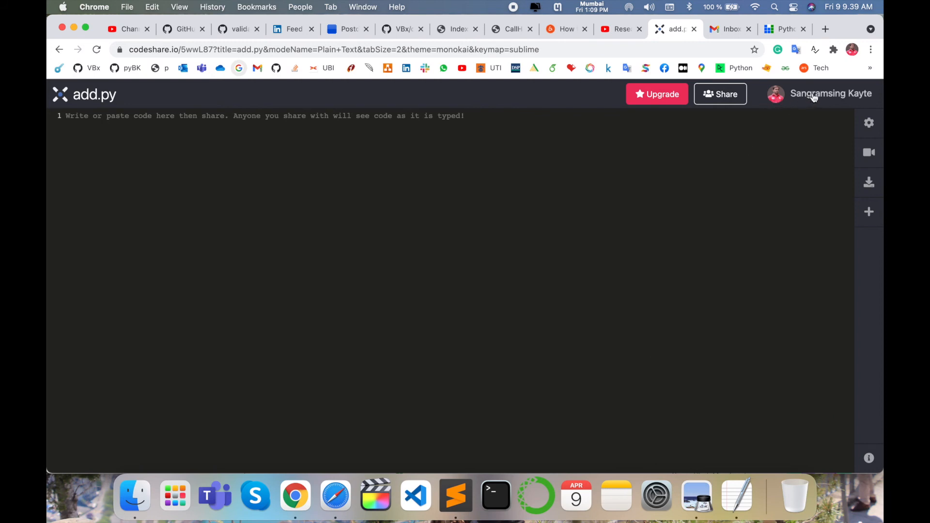
pyautogui.moveTo(705, 110)
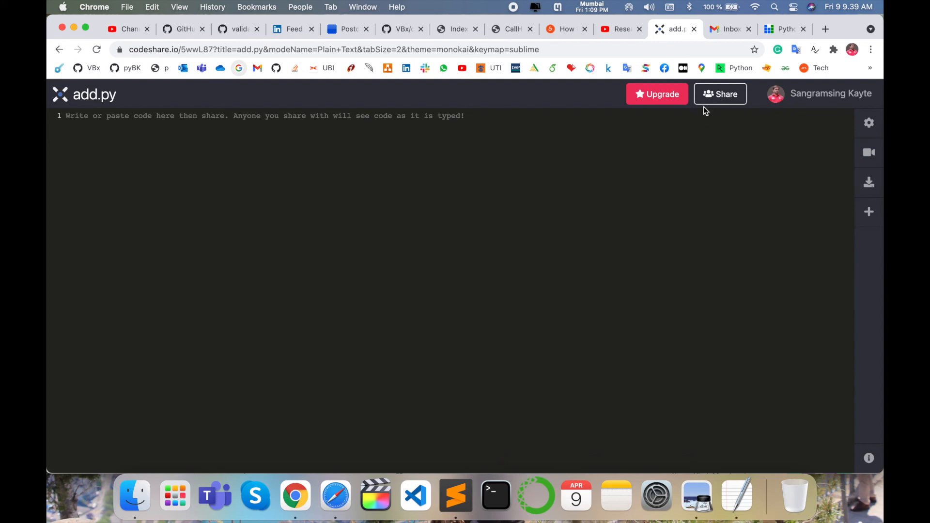
pyautogui.moveTo(617, 123)
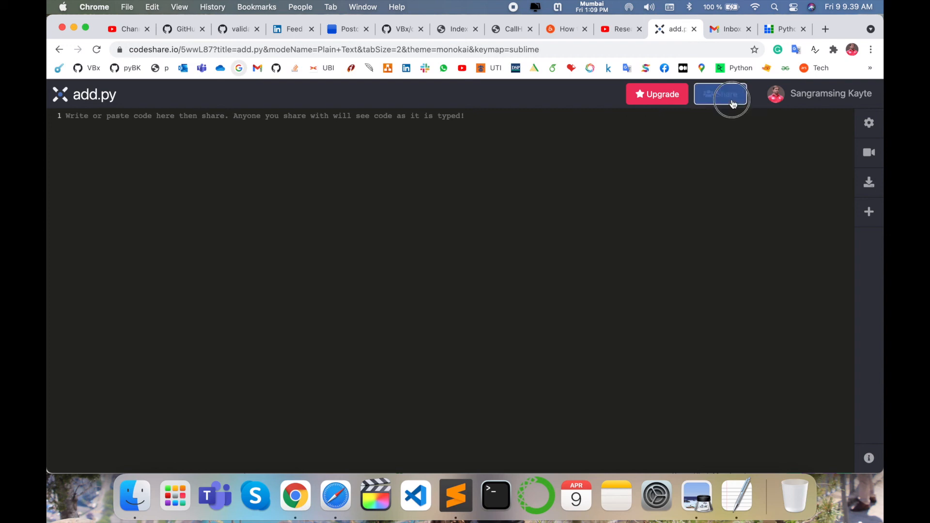
# Reveal the add.py share link in the Share dialog and copy it.
pyautogui.click(721, 94)
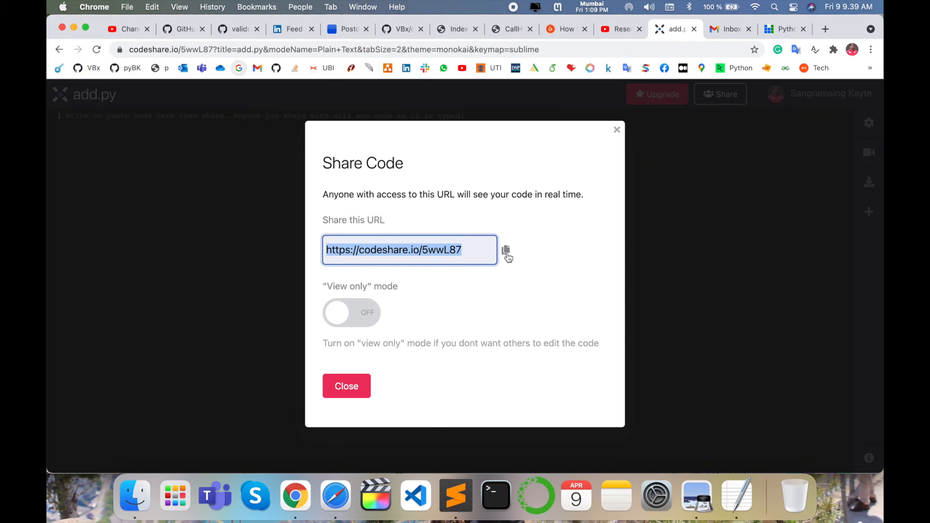
pyautogui.click(347, 387)
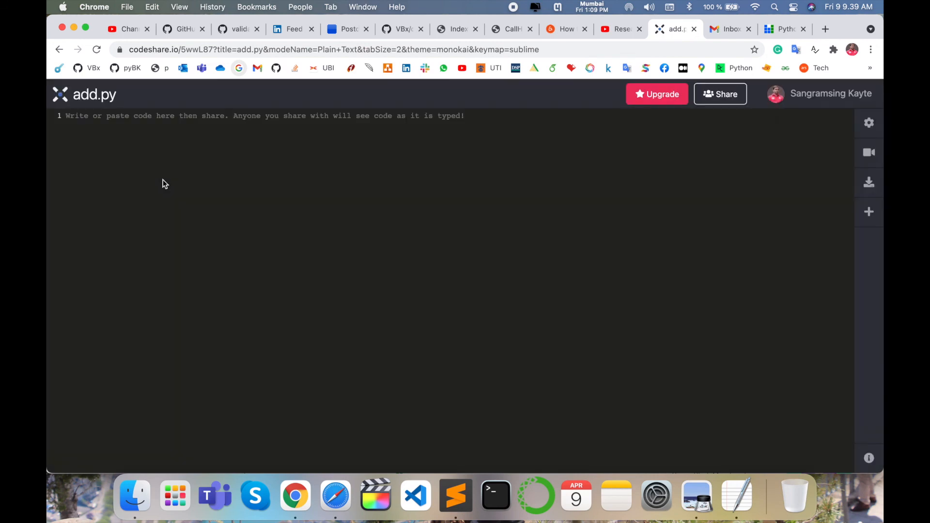